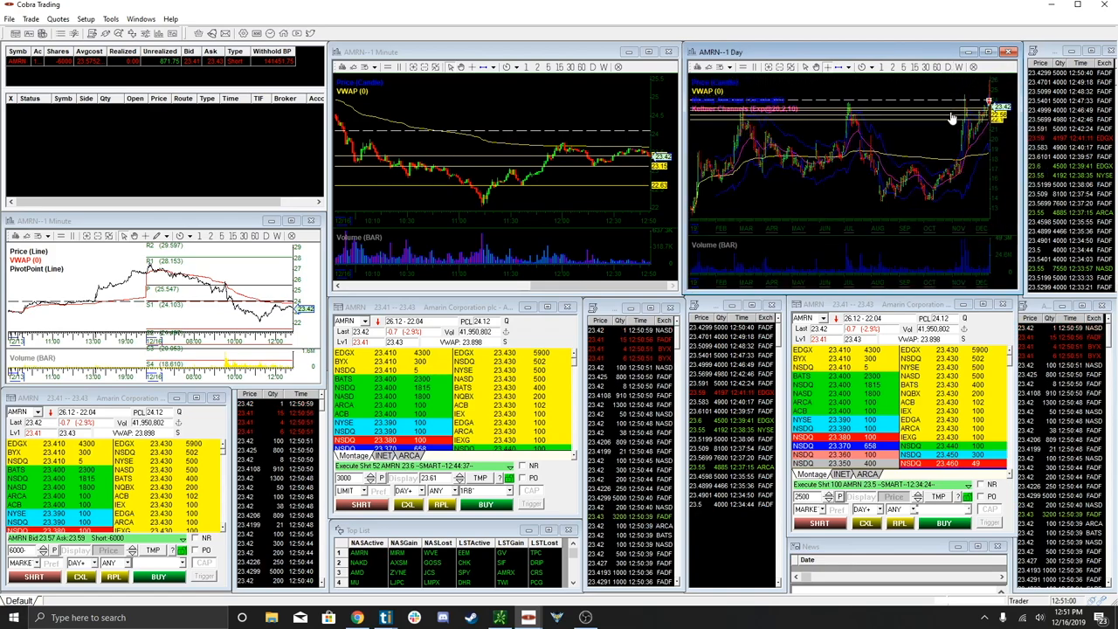
Switch the second AMRN chart from 1 Day to 1 Minute to show intraday price action.
left_click(893, 67)
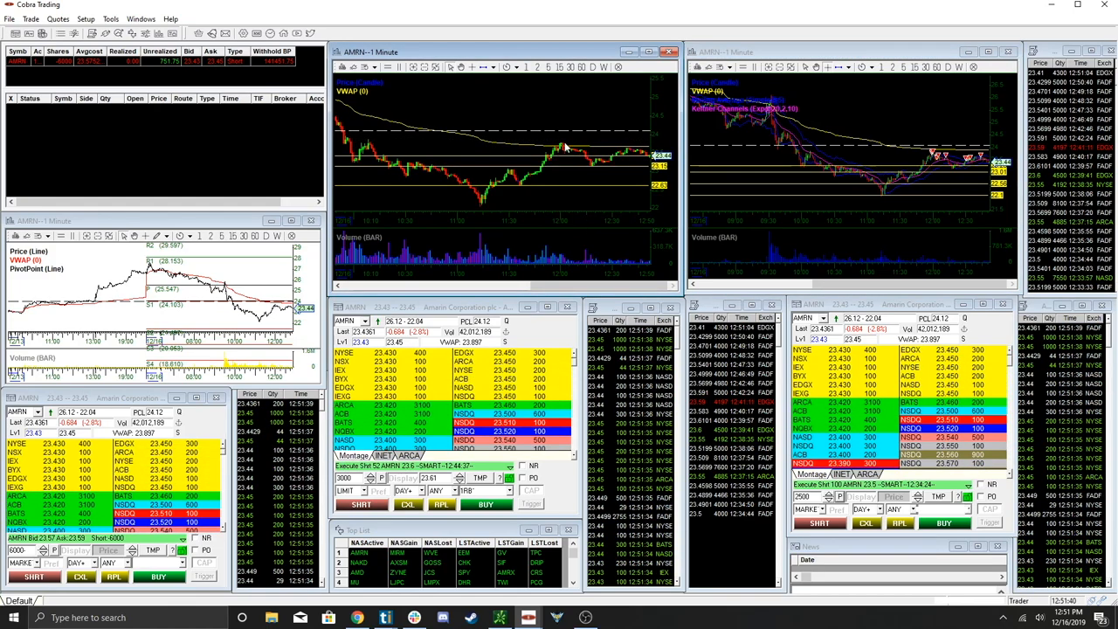
mouse_move(563, 124)
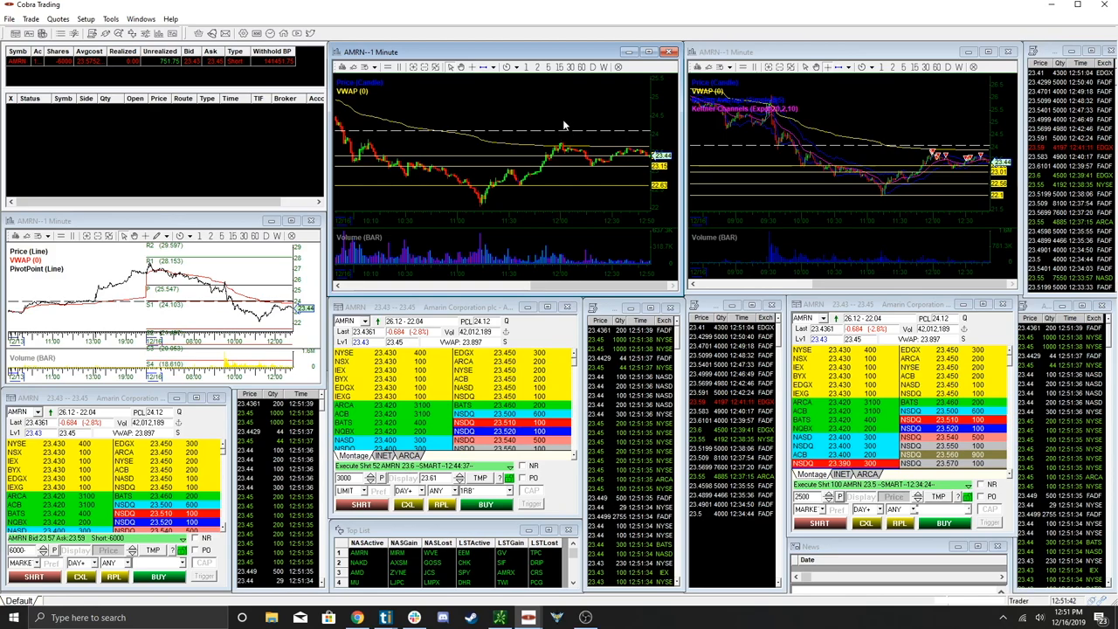
right_click(568, 136)
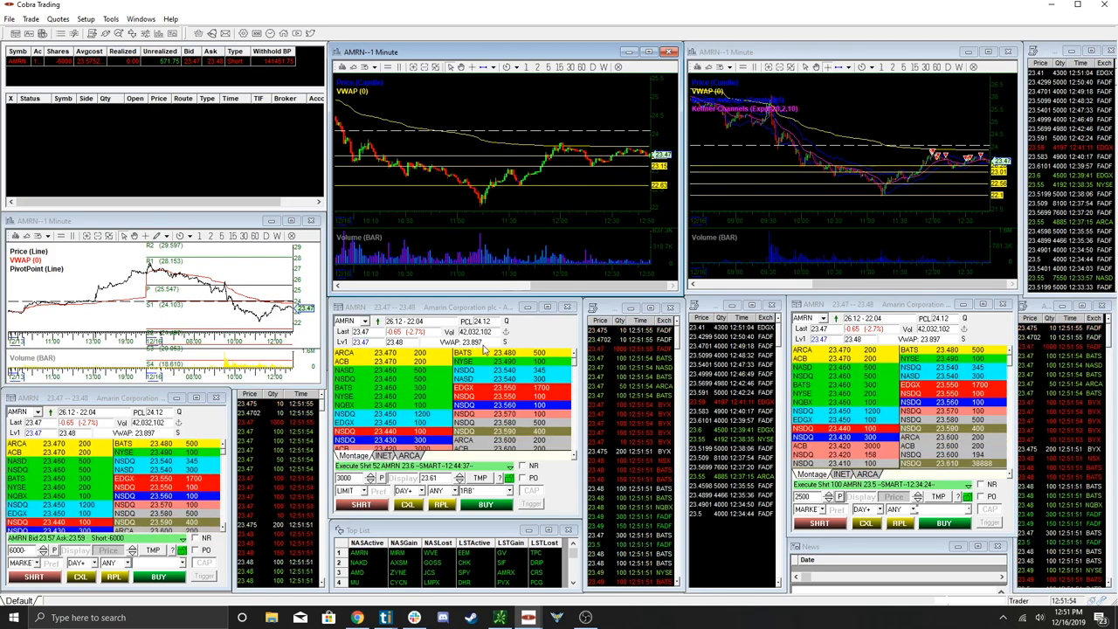
mouse_move(615, 153)
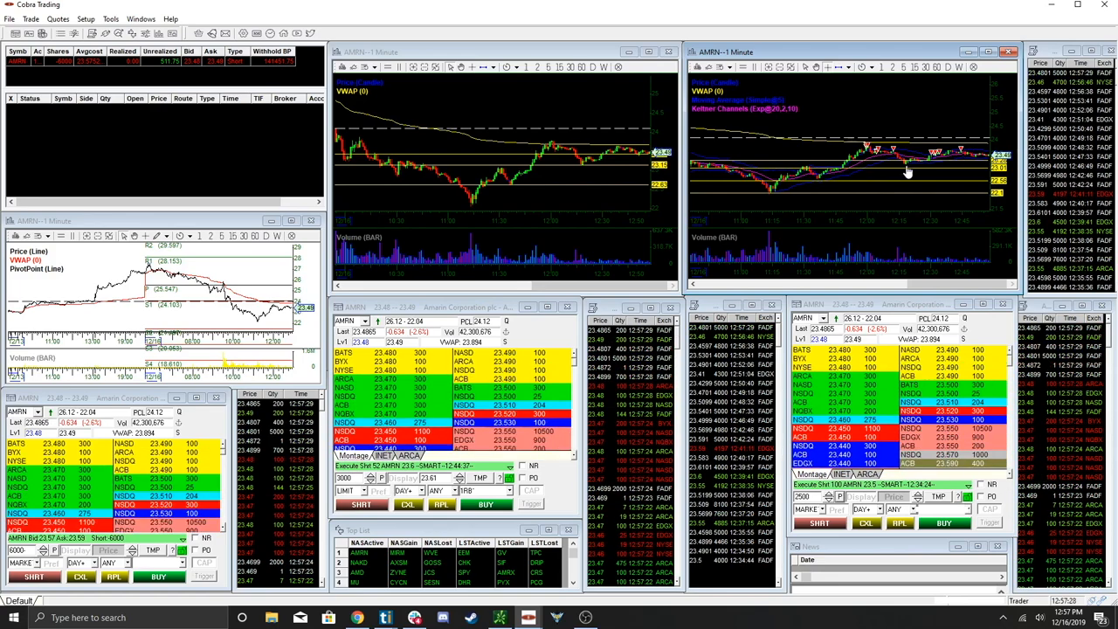
mouse_move(903, 188)
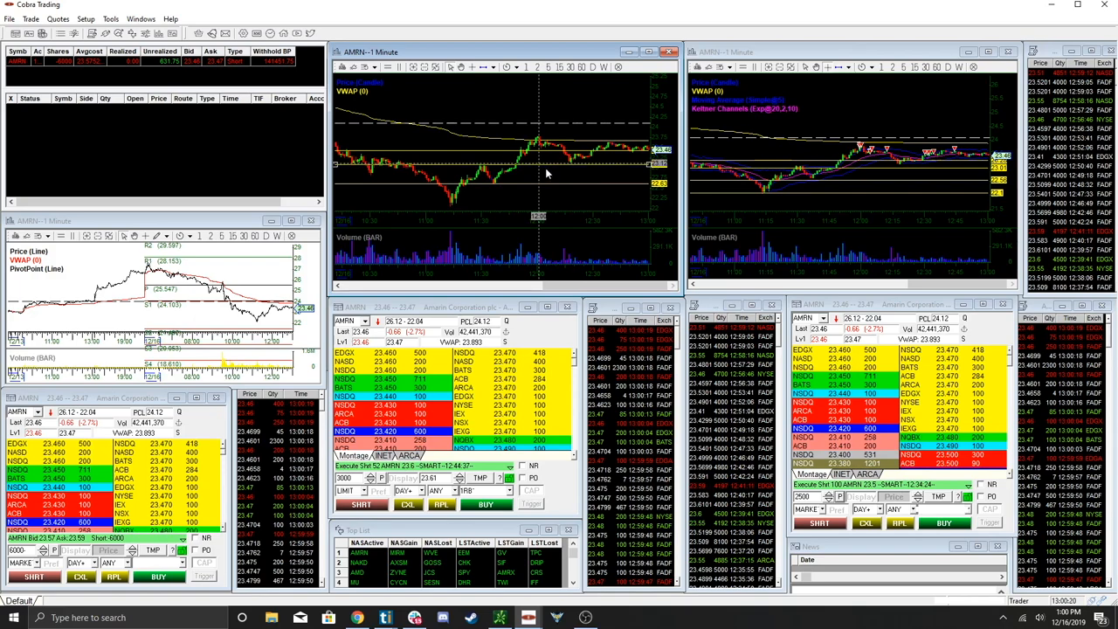
mouse_move(524, 170)
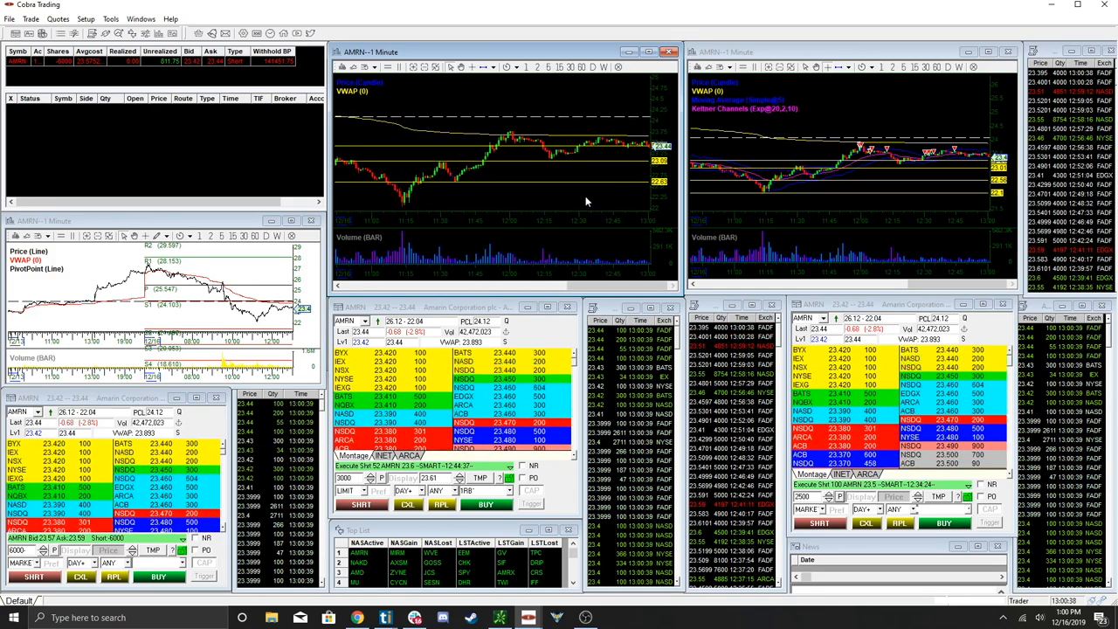
mouse_move(650, 158)
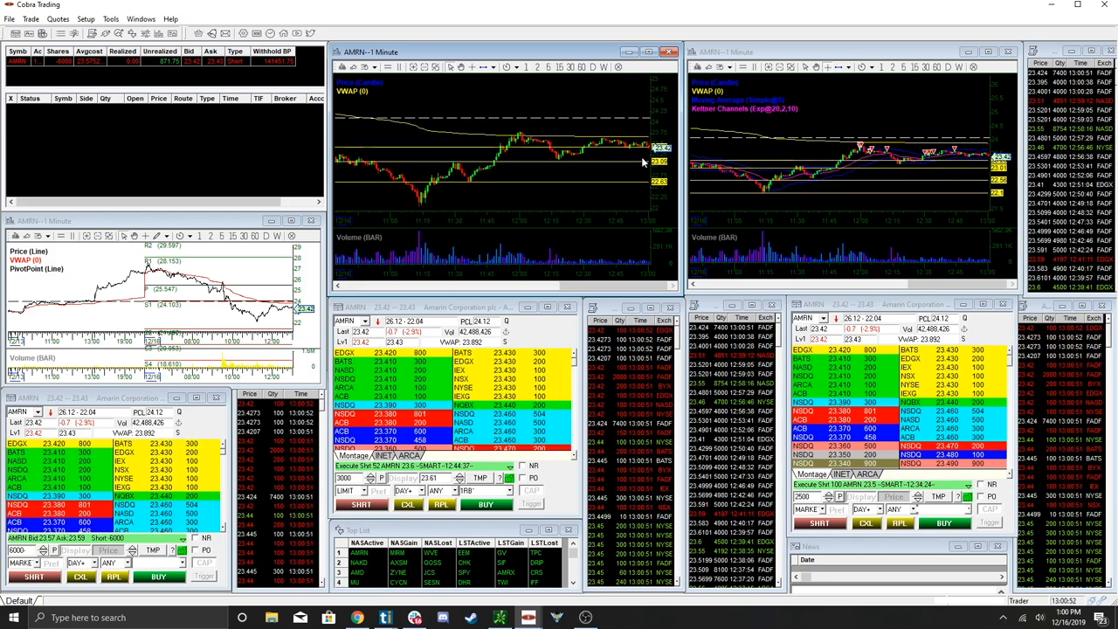
mouse_move(650, 167)
type("IRM")
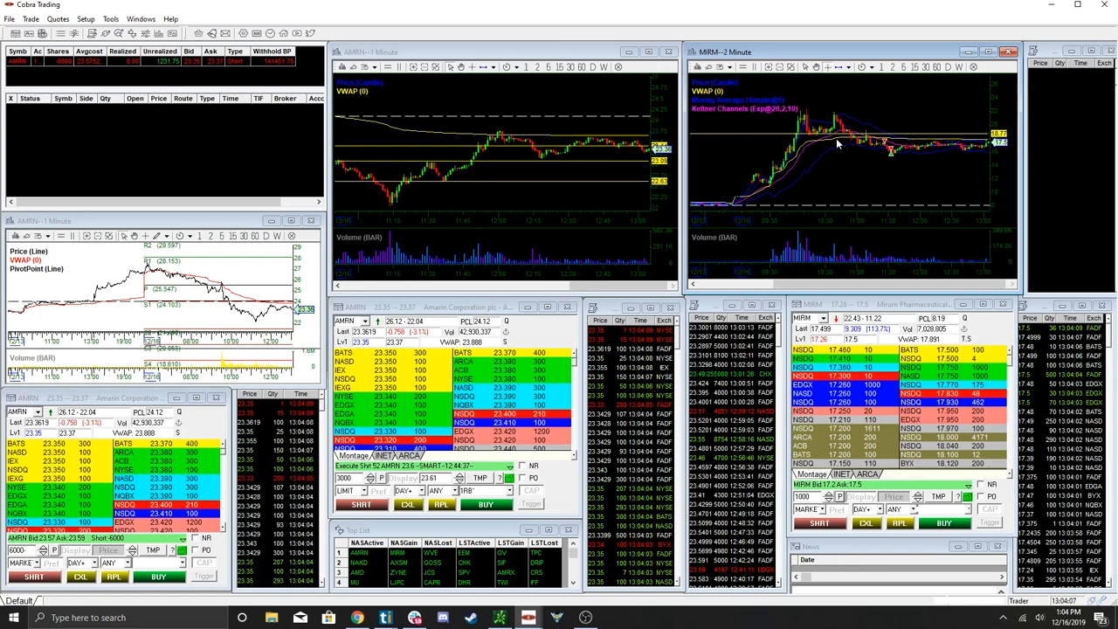
mouse_move(856, 143)
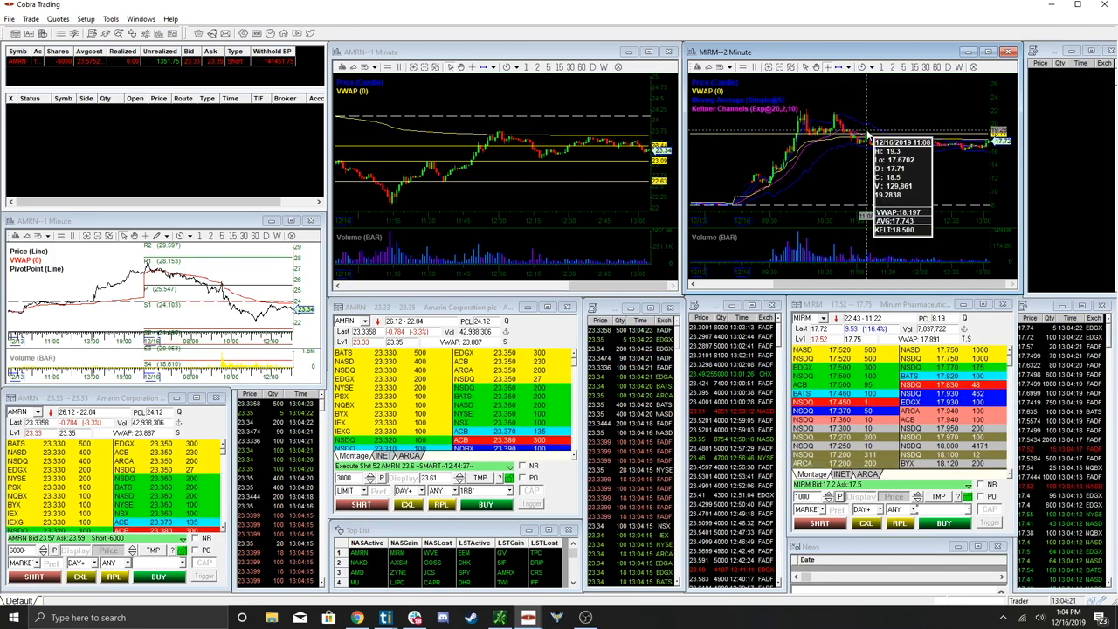
mouse_move(874, 144)
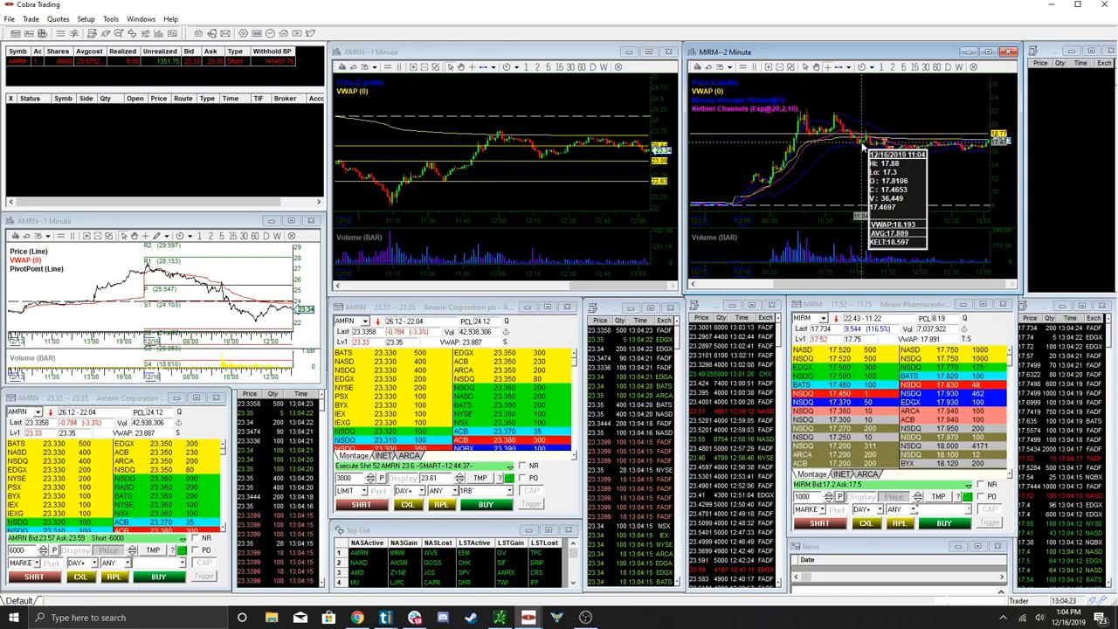